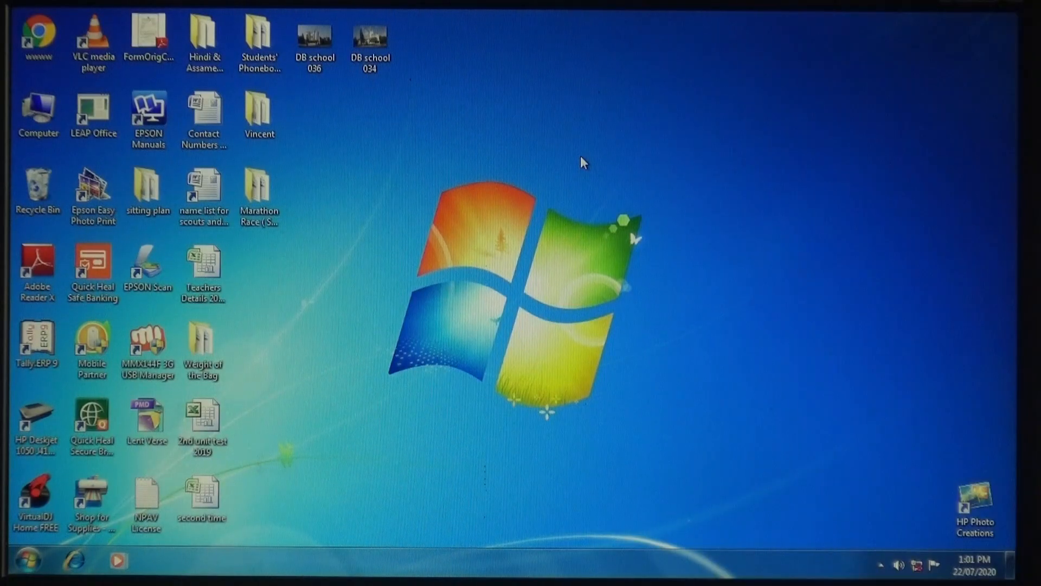
pyautogui.moveTo(744, 368)
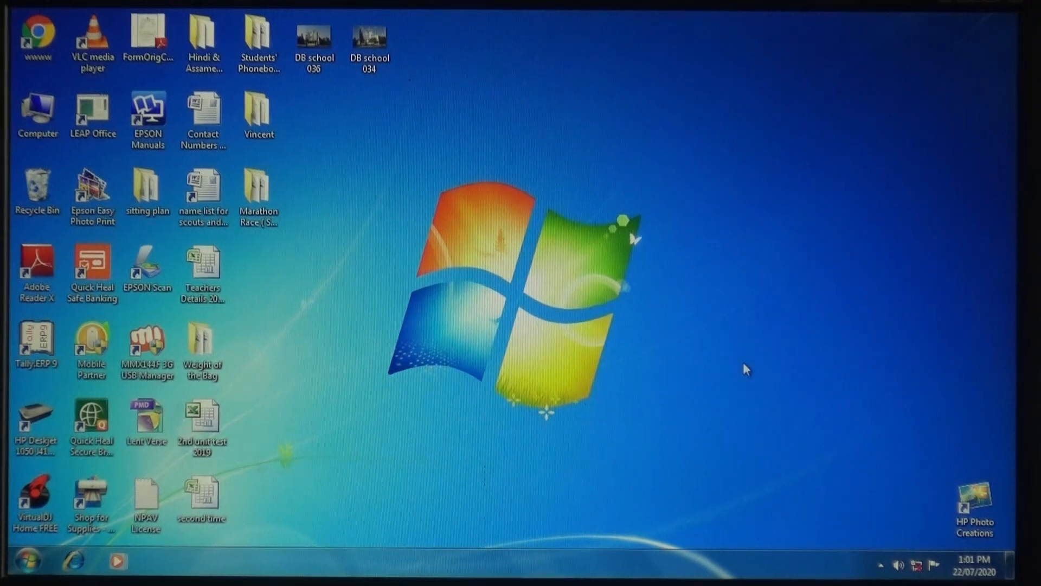
# Launch Notepad from the Start menu to get a new untitled document
pyautogui.click(30, 558)
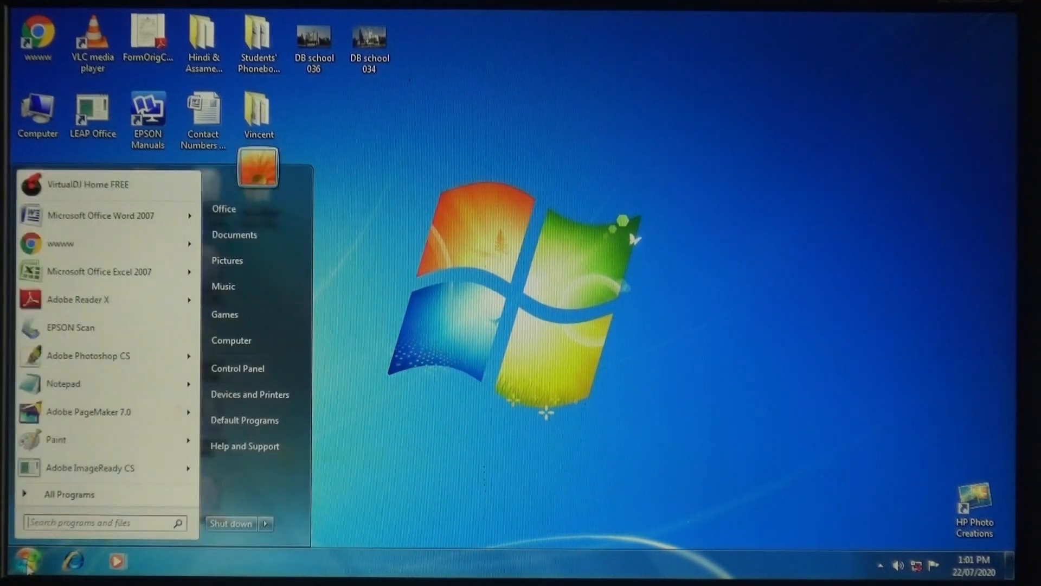
pyautogui.click(63, 384)
pyautogui.write('<!DOCT')
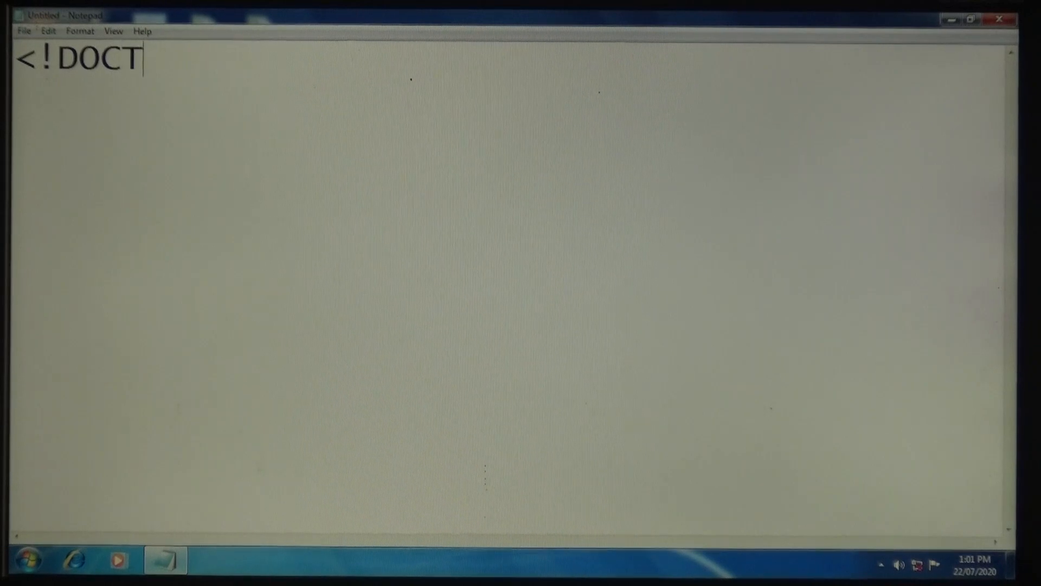
# Type <!DOCTYPE HTML>, <html>, <head>, the 'Learning html' title, </head> and <body> on separate lines
pyautogui.write('YPE HTML>')
pyautogui.write('<h')
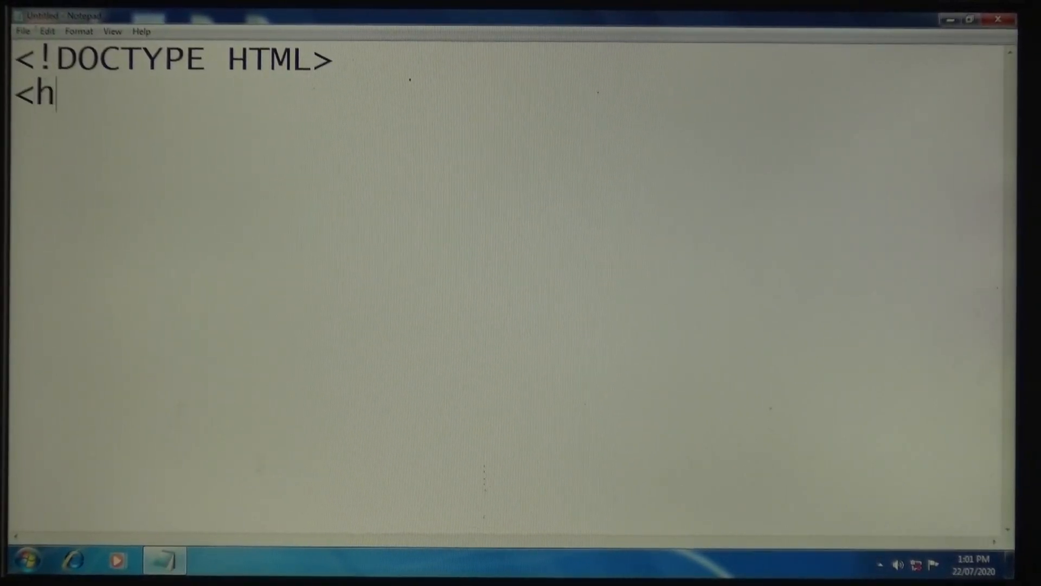
pyautogui.write('tml>')
pyautogui.write('<head')
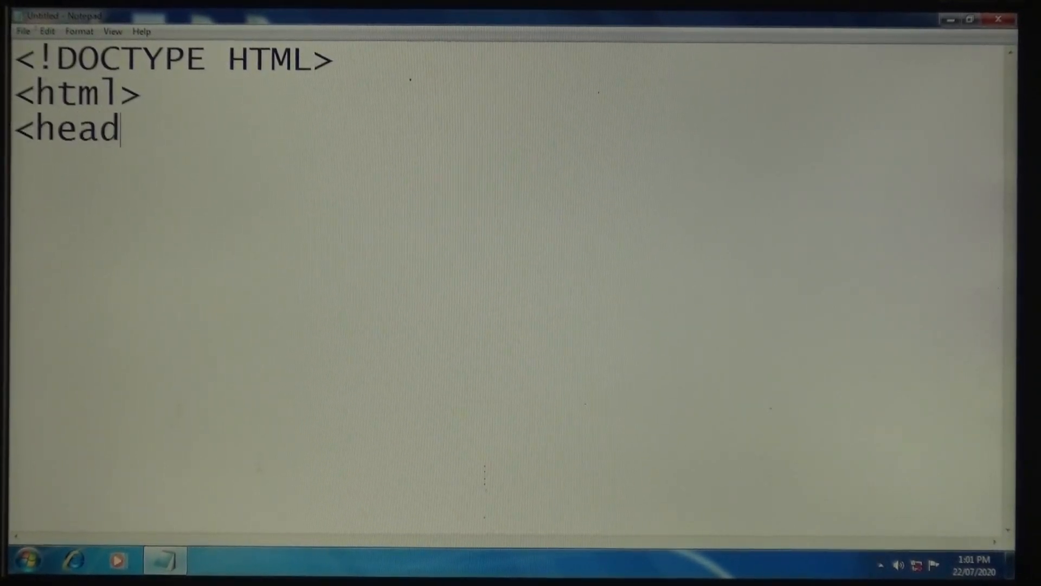
pyautogui.write('>')
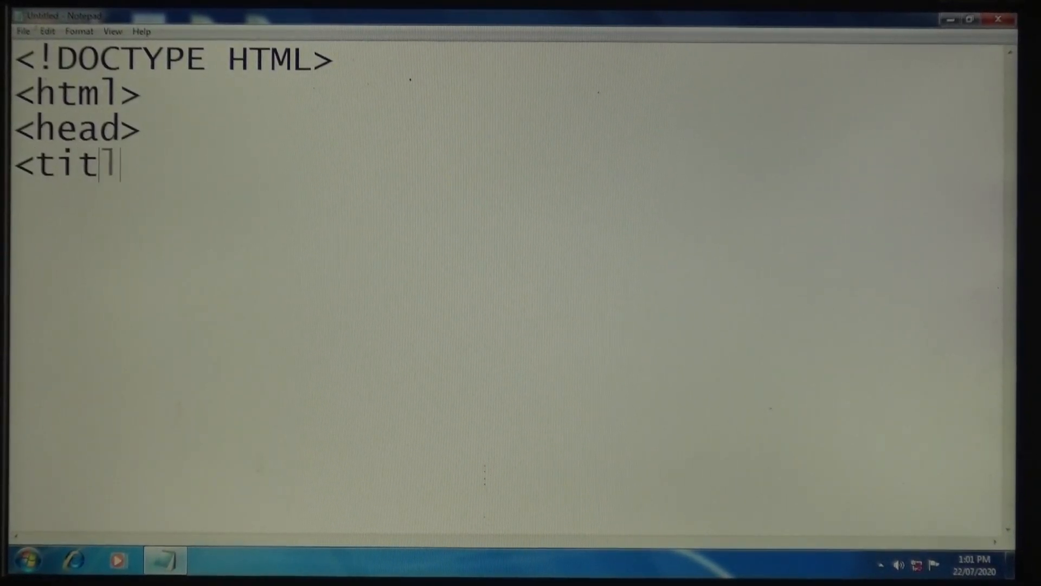
pyautogui.write('e>')
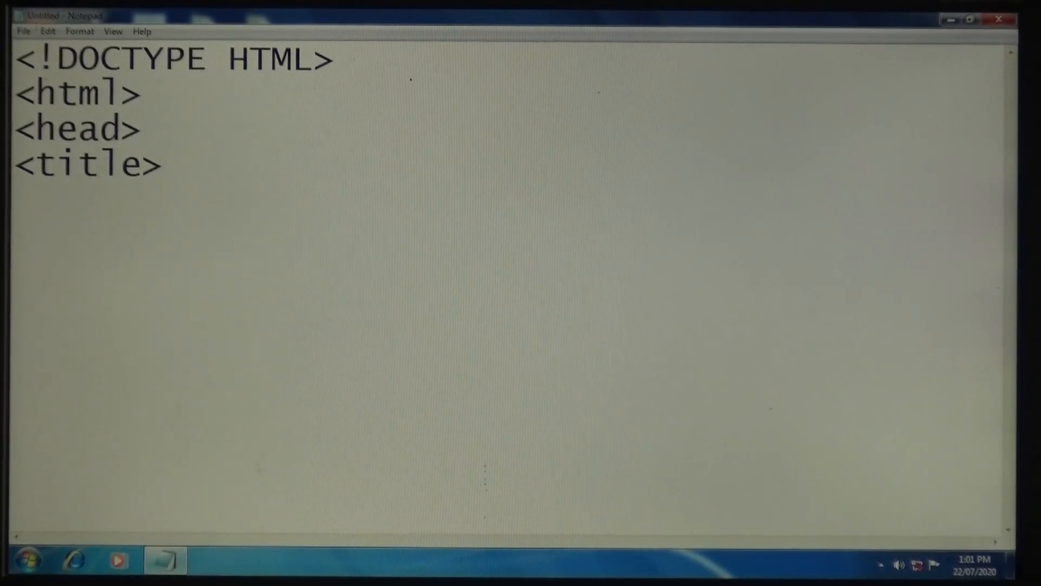
pyautogui.write('Learni')
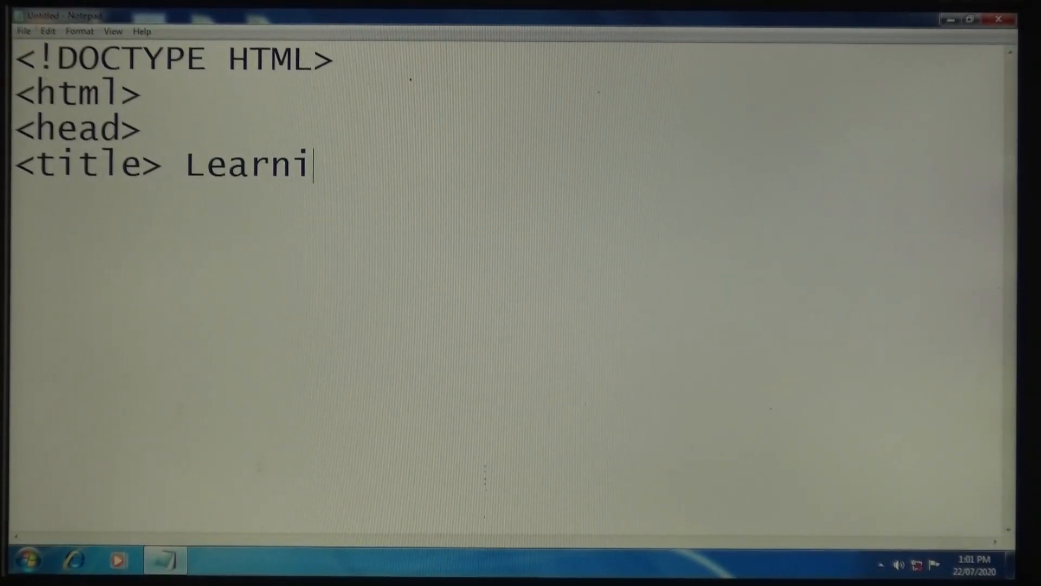
pyautogui.write('ng html')
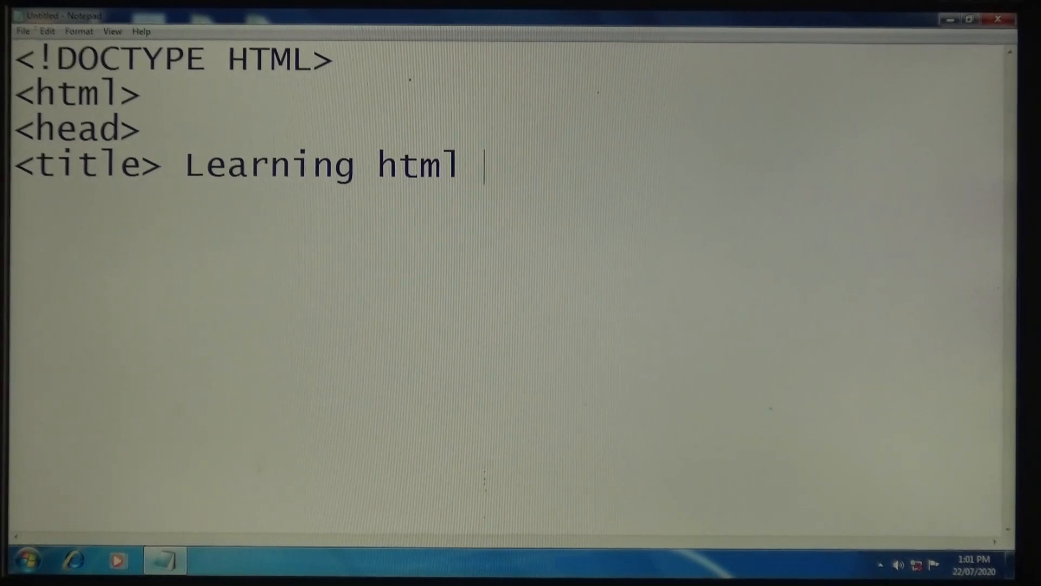
pyautogui.write('</title')
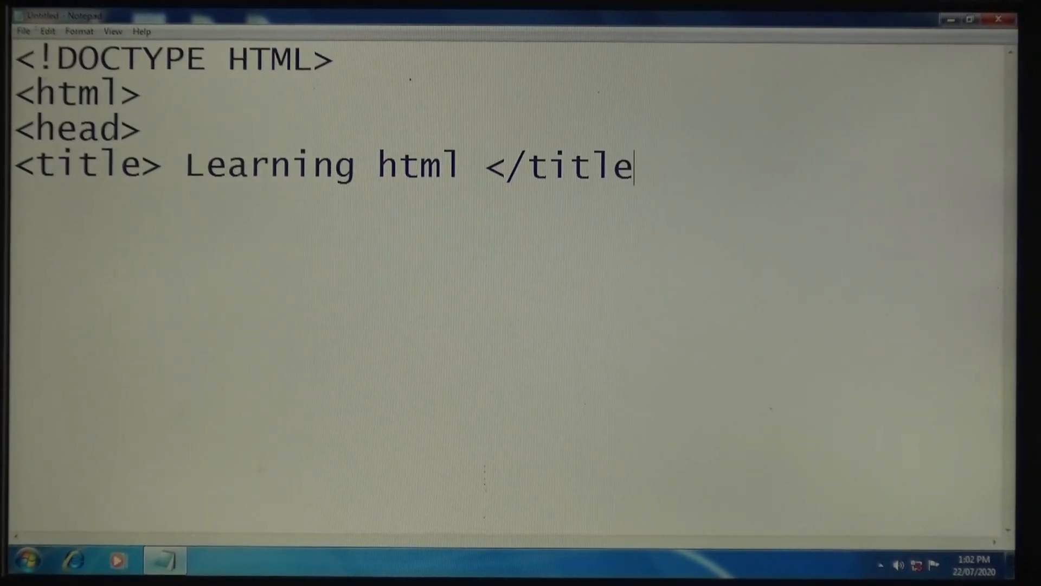
pyautogui.write('>')
pyautogui.write('<')
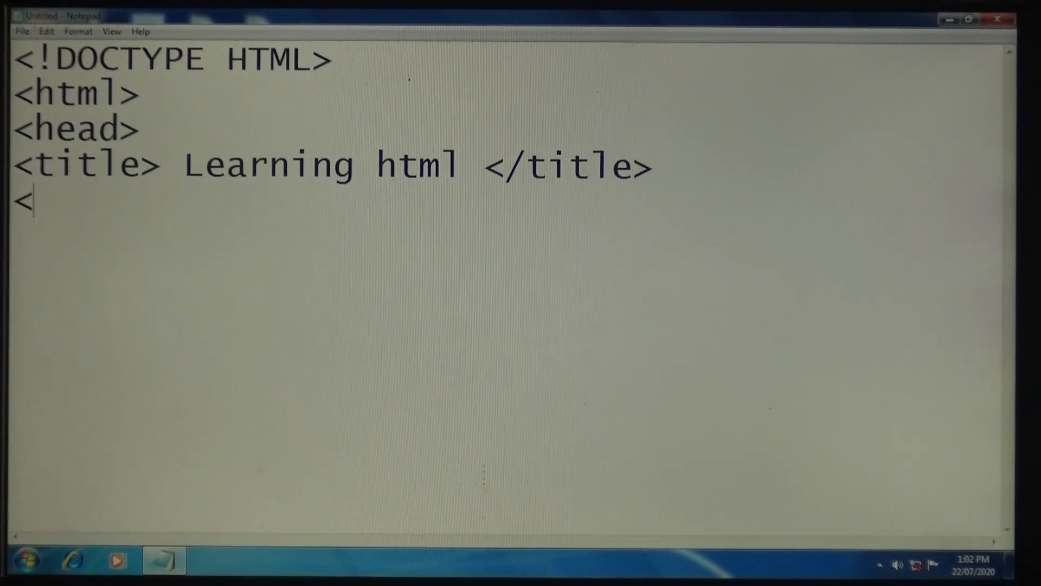
pyautogui.write('/head>')
pyautogui.click(508, 236)
pyautogui.write('<')
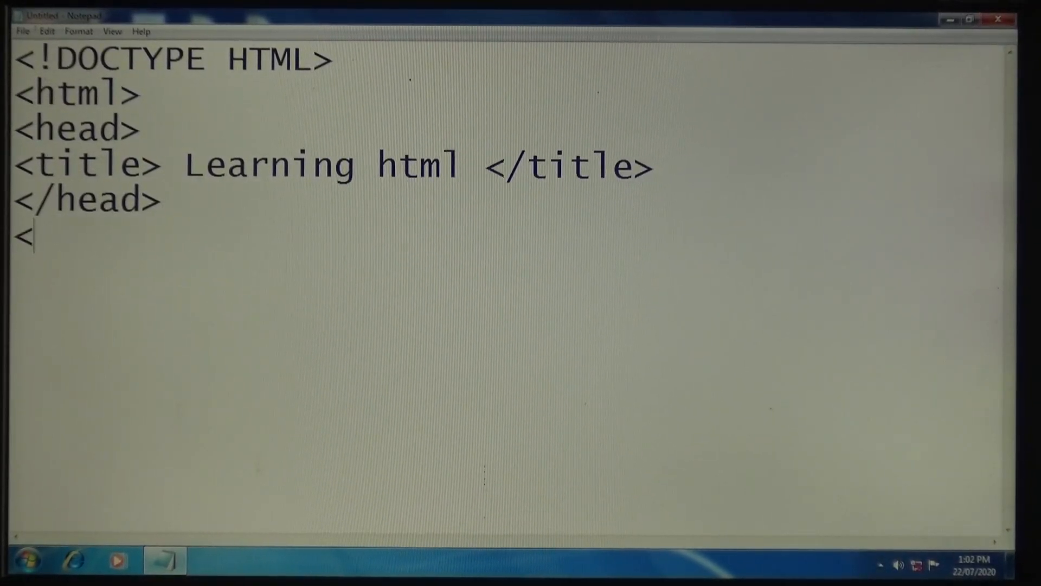
pyautogui.write('body')
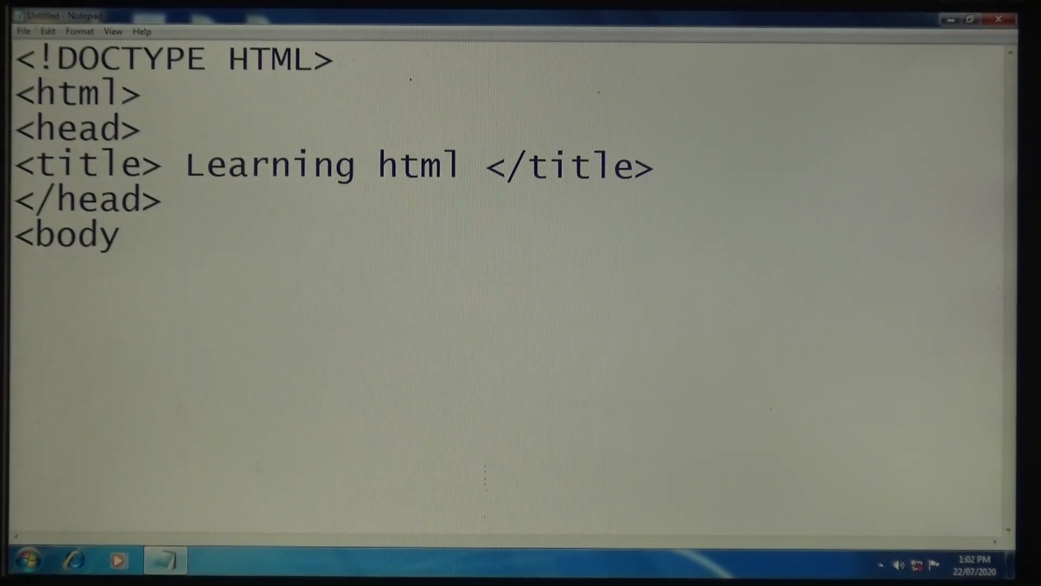
pyautogui.write('>')
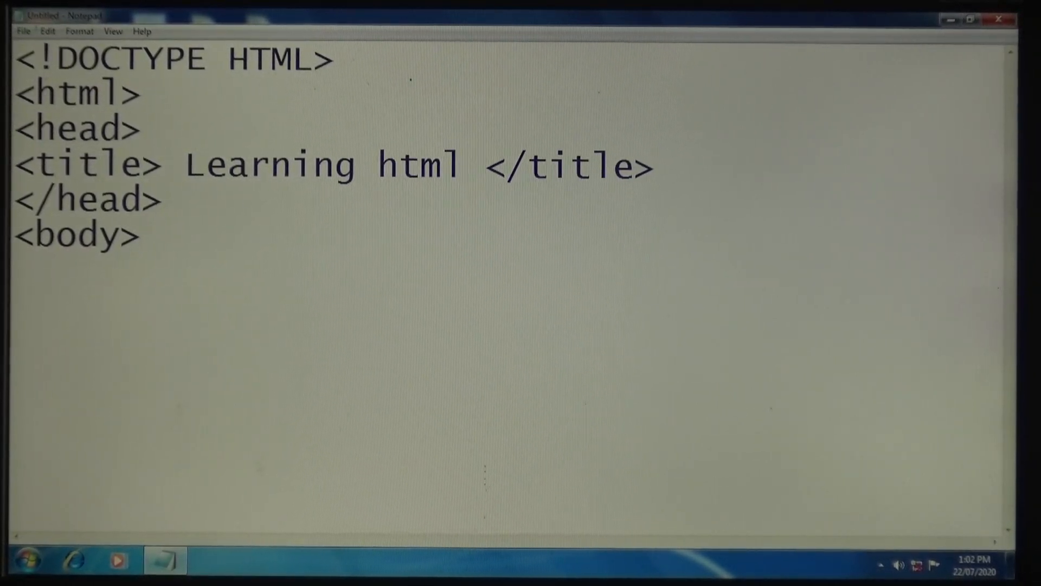
# Type an opening font tag with face Arial, size 20 and color red
pyautogui.write('<')
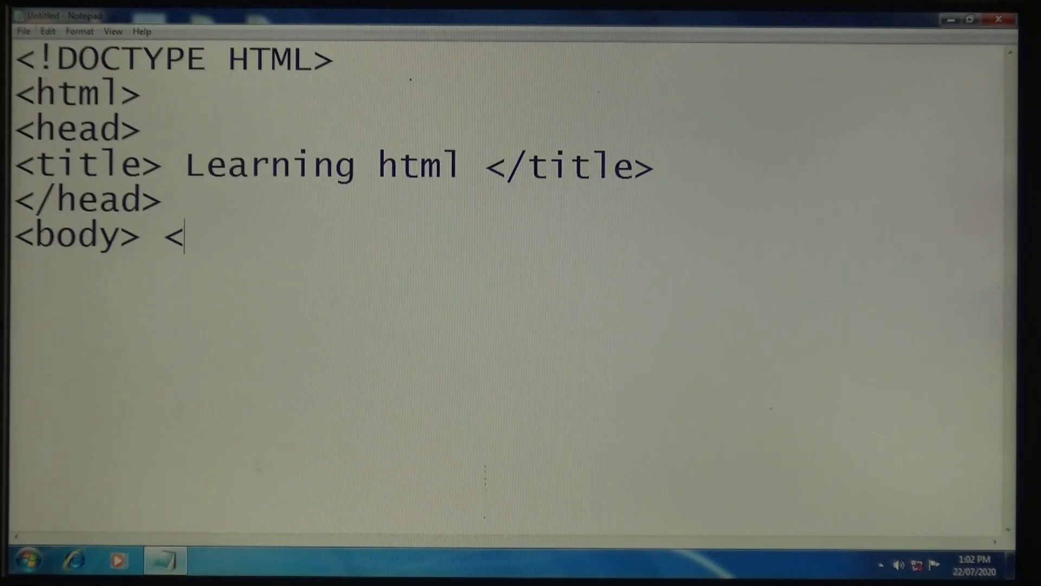
pyautogui.write('fo')
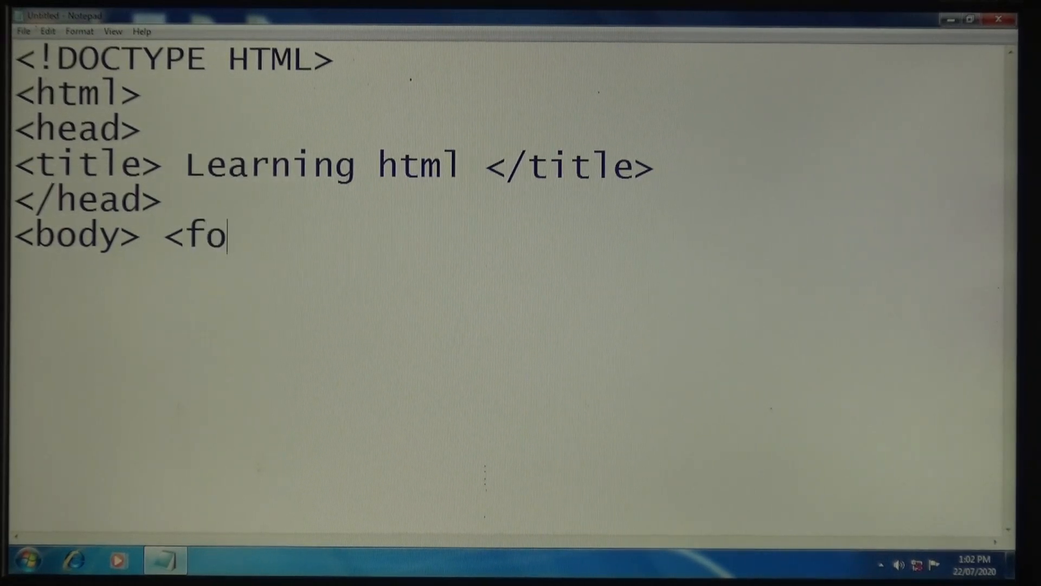
pyautogui.write('nt fa')
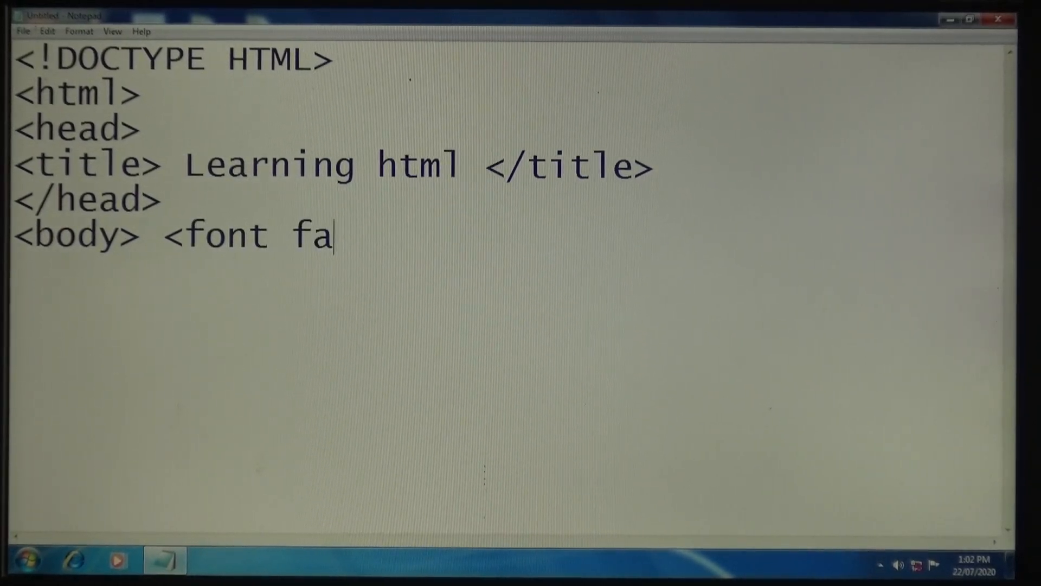
pyautogui.write('ce=')
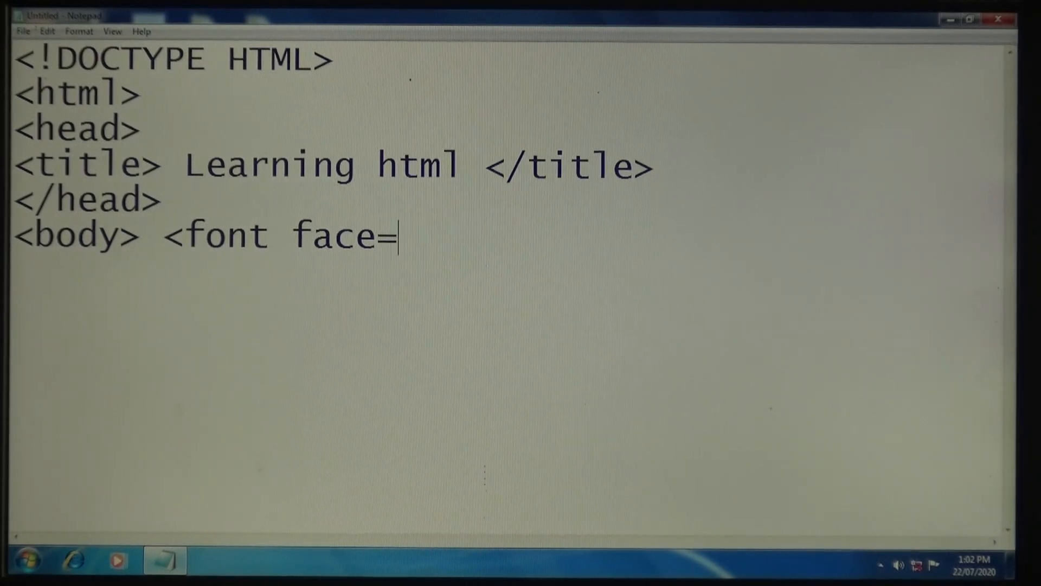
pyautogui.write('"a')
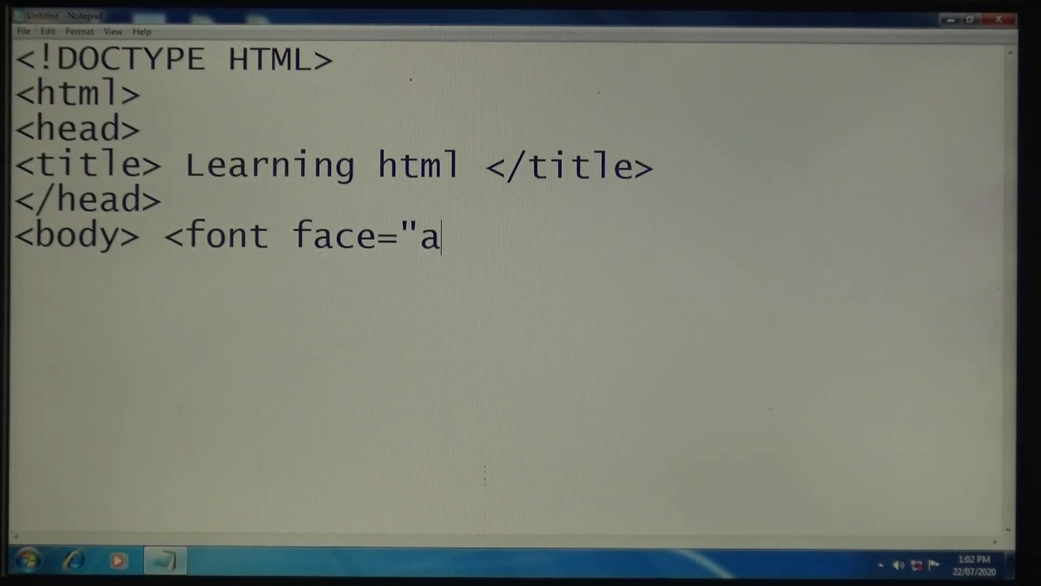
pyautogui.write('rial" s')
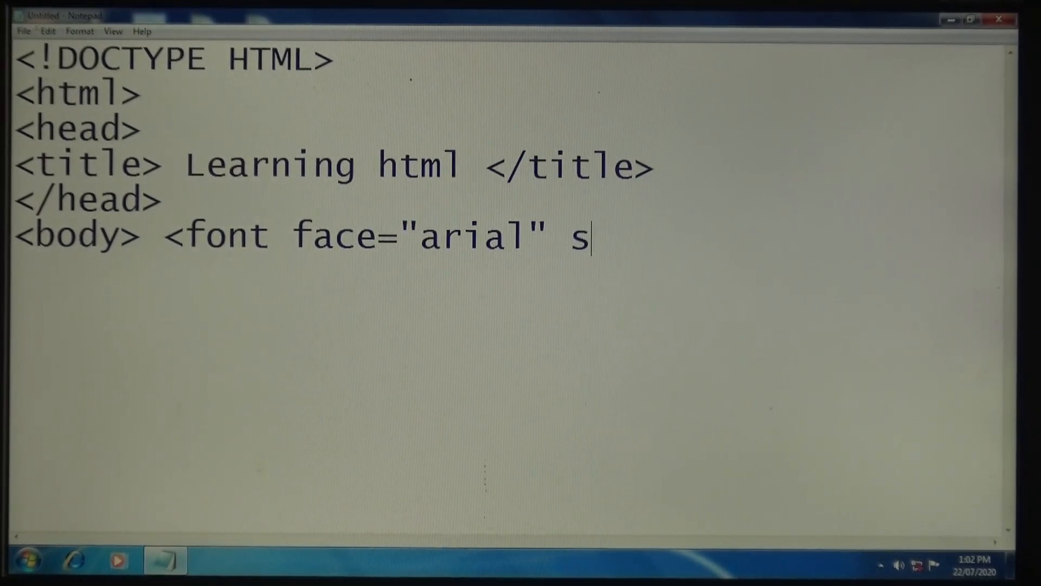
pyautogui.write('ize=')
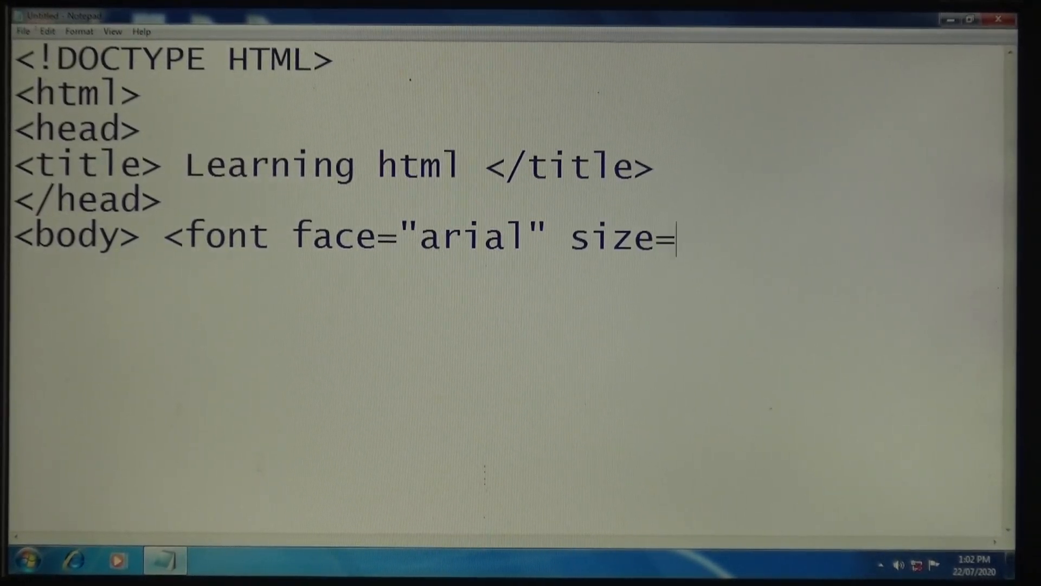
pyautogui.write('20')
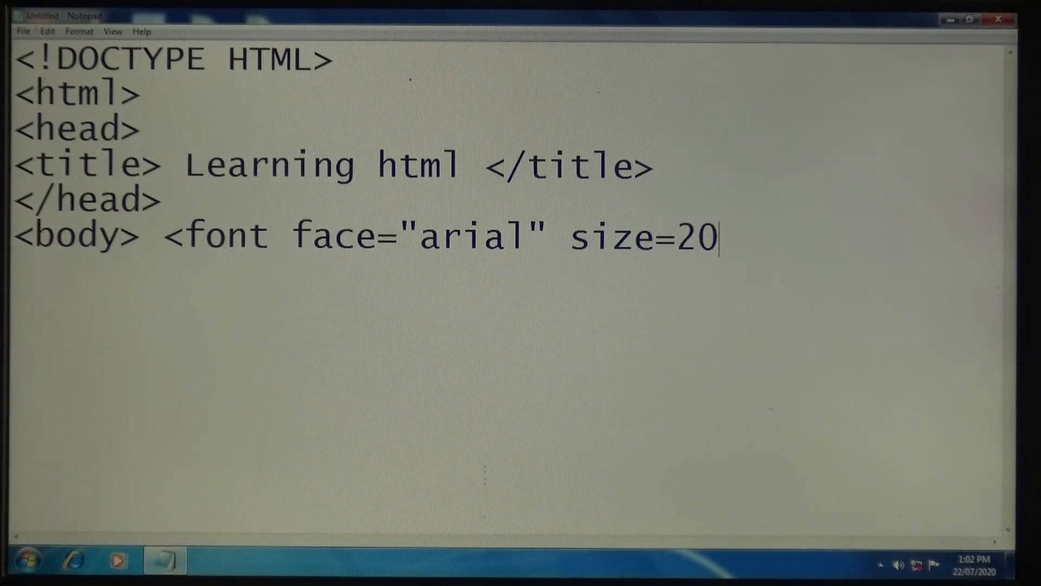
pyautogui.write('colo=')
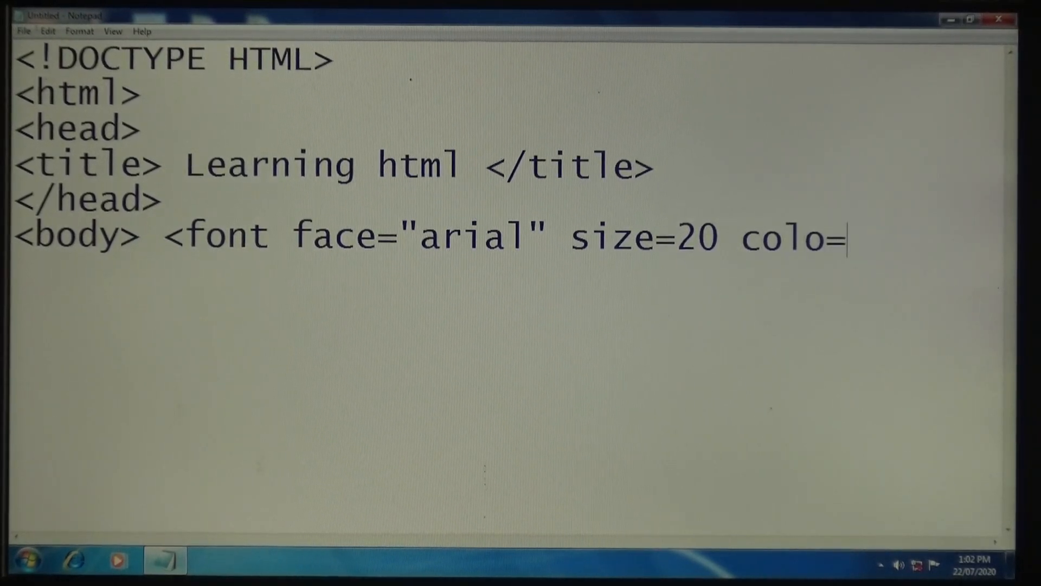
pyautogui.write('red')
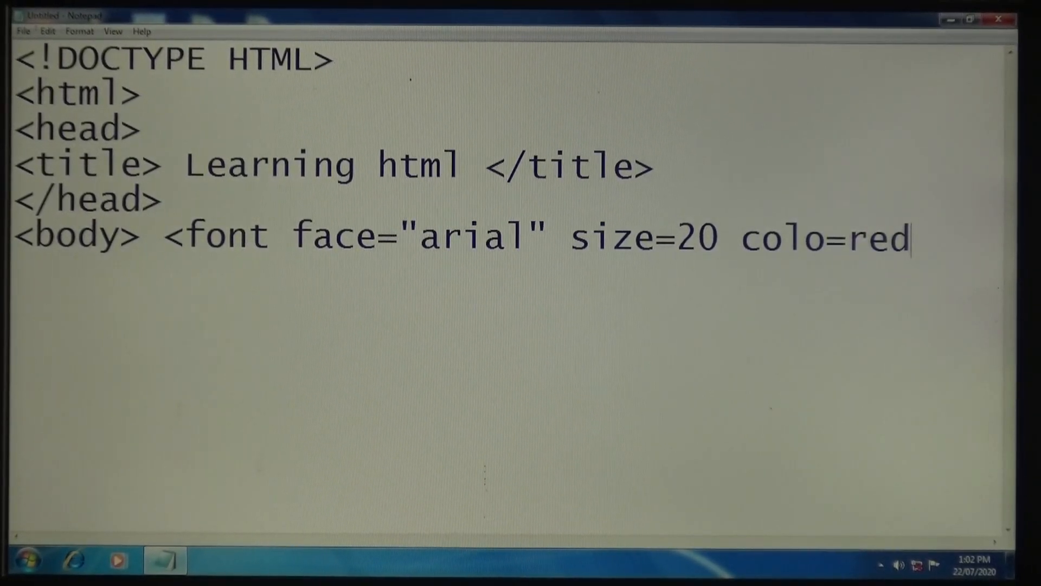
pyautogui.write('r')
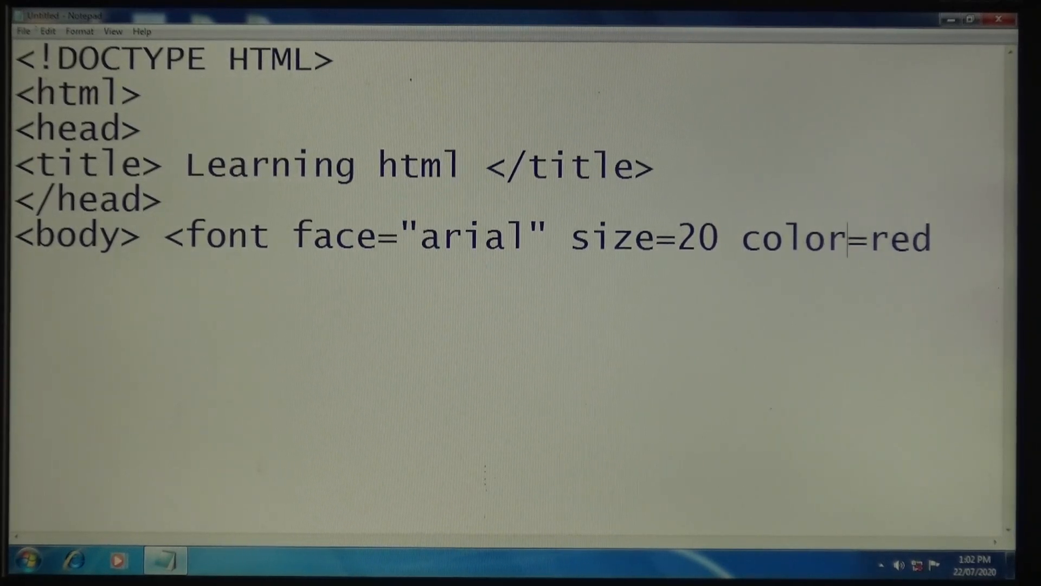
pyautogui.write('>')
pyautogui.write('we')
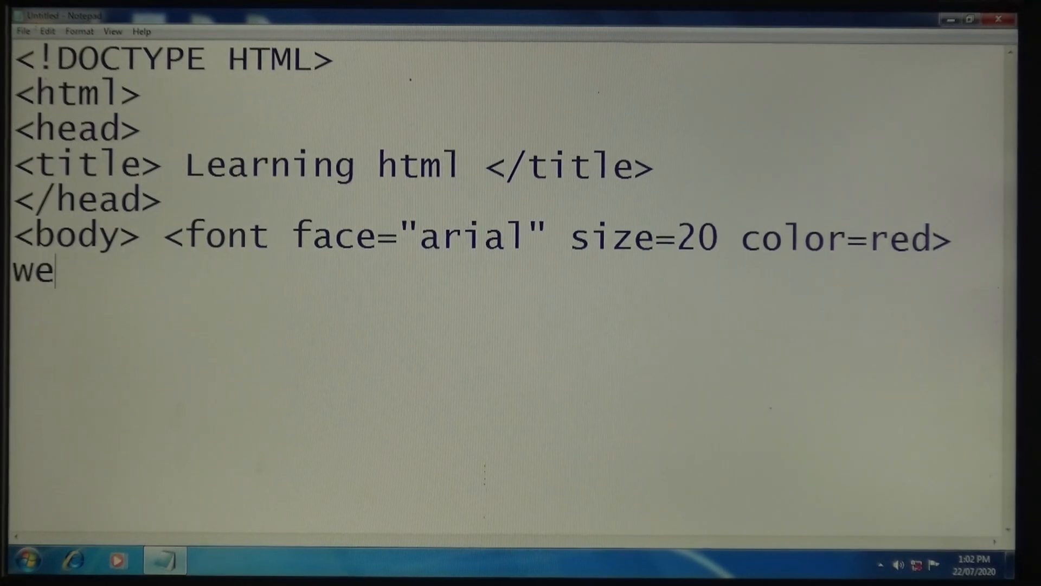
# Add 'welcome to my web page', then close the font, body and html tags
pyautogui.write('lcome to')
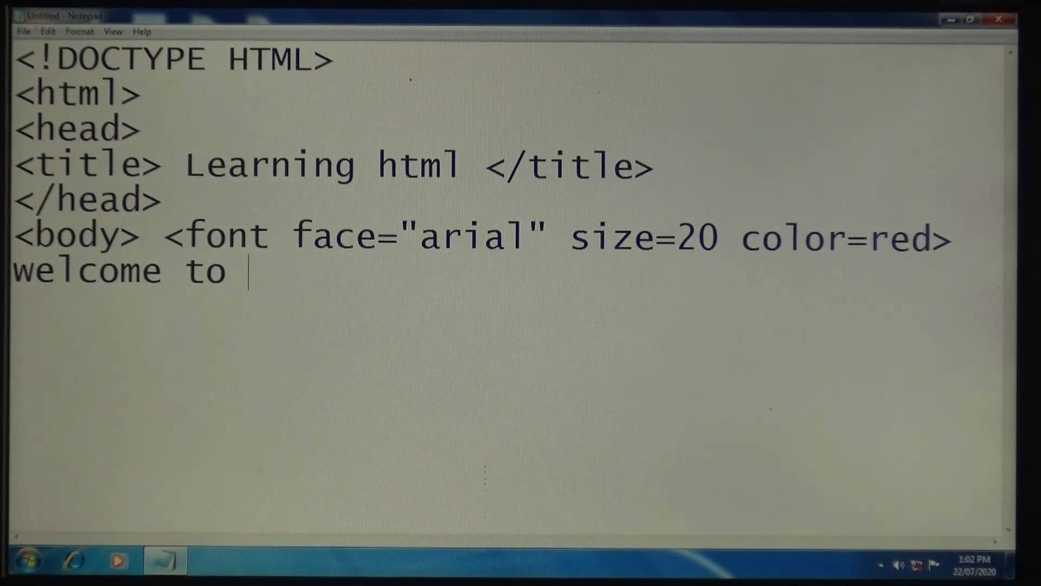
pyautogui.write('my we')
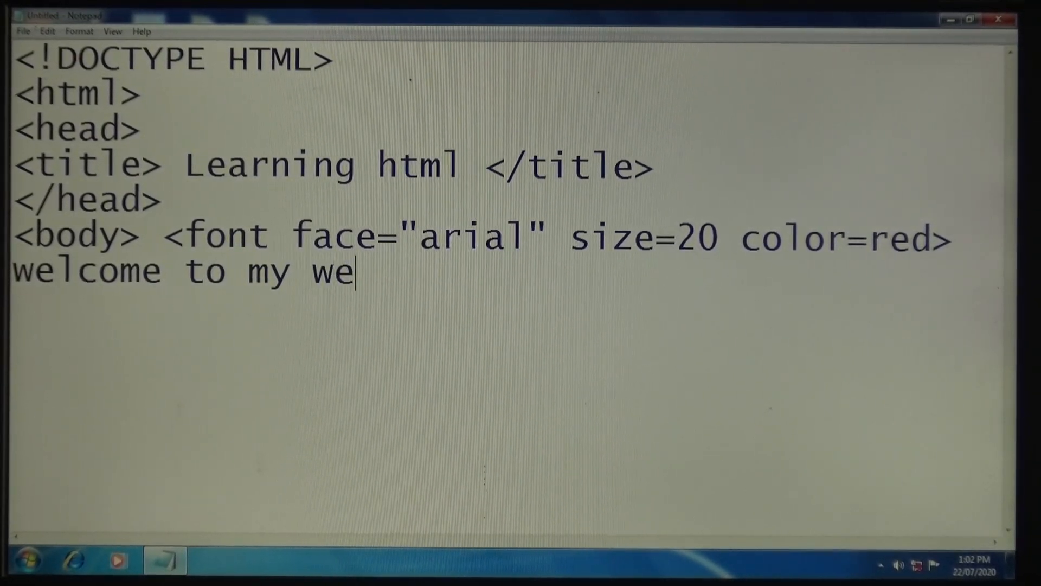
pyautogui.write('b page')
pyautogui.write('</fo')
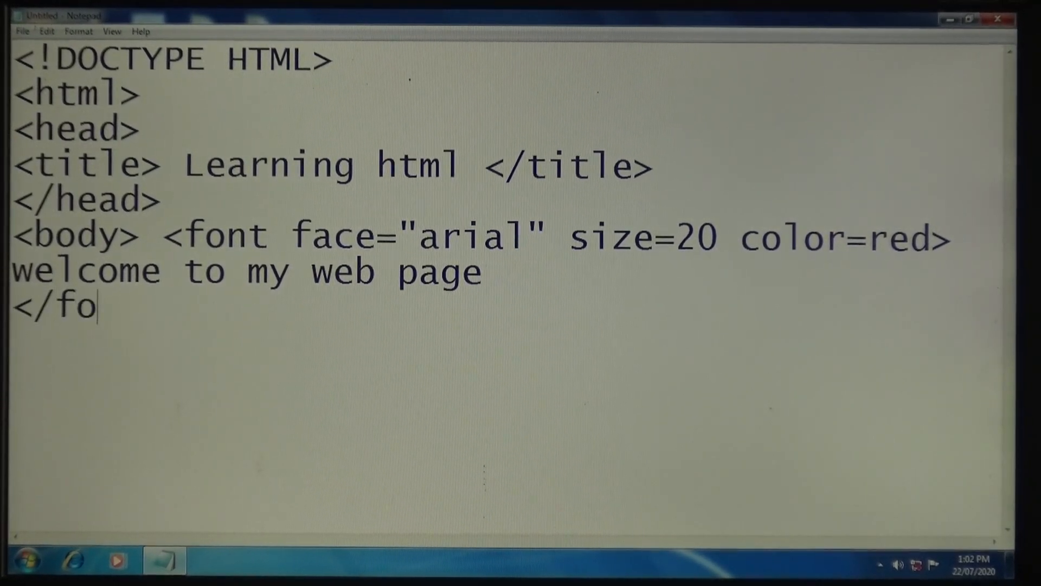
pyautogui.write('nt>')
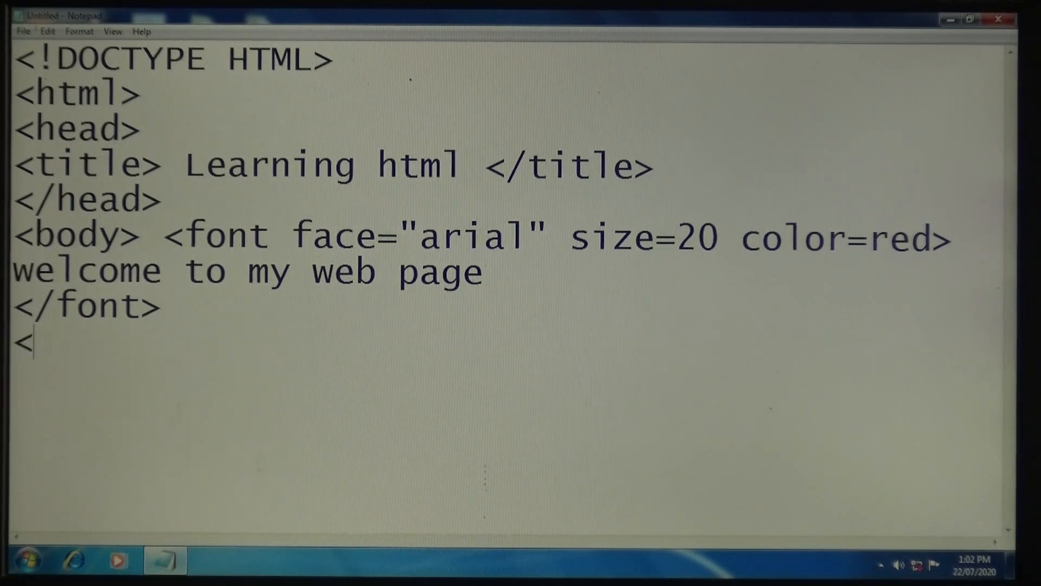
pyautogui.write('/body>')
pyautogui.write('</ht')
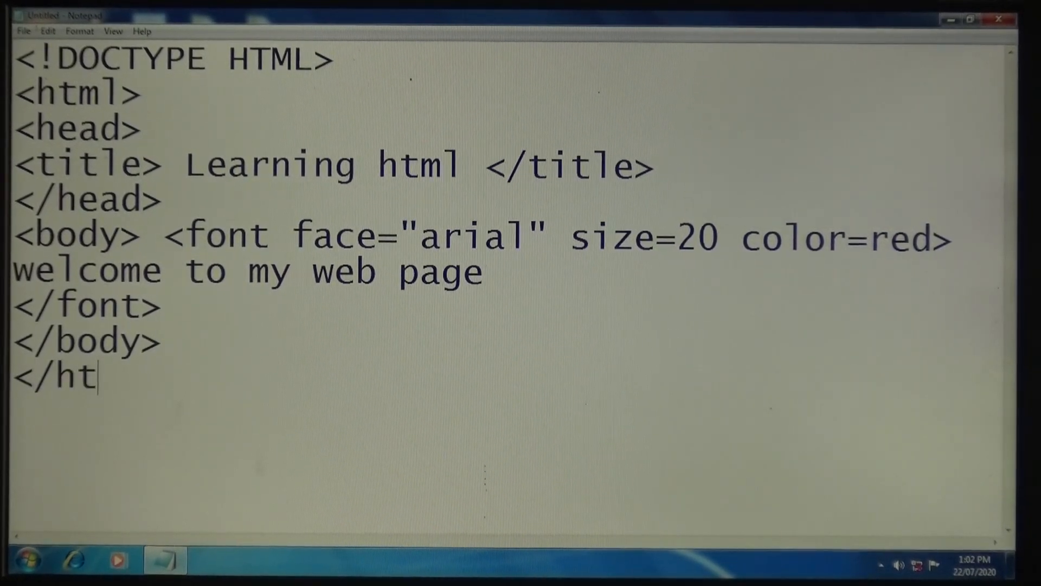
pyautogui.write('ml>')
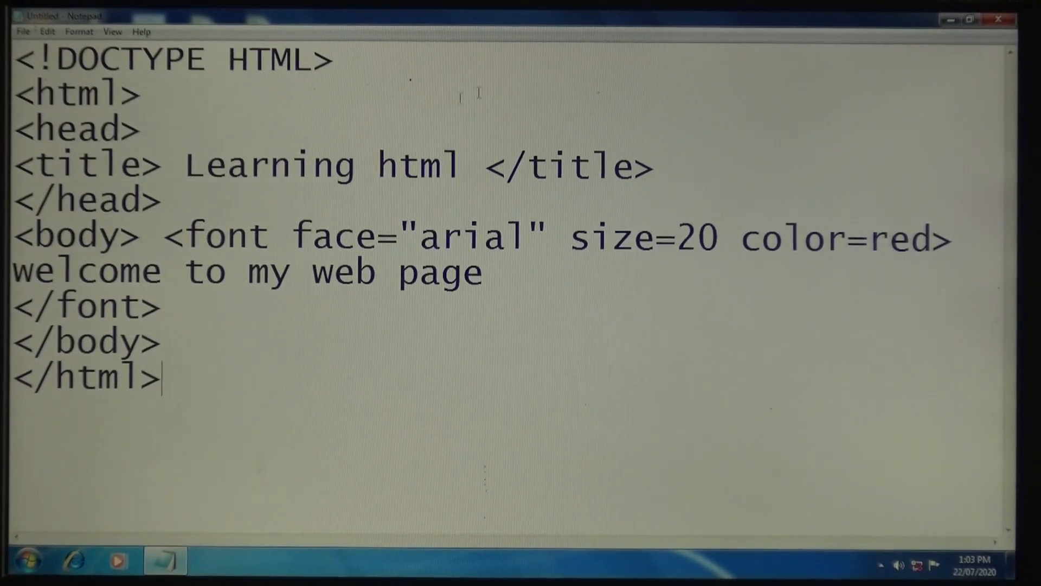
# Save the document to the desktop as pp2.html with File > Save As
pyautogui.click(24, 33)
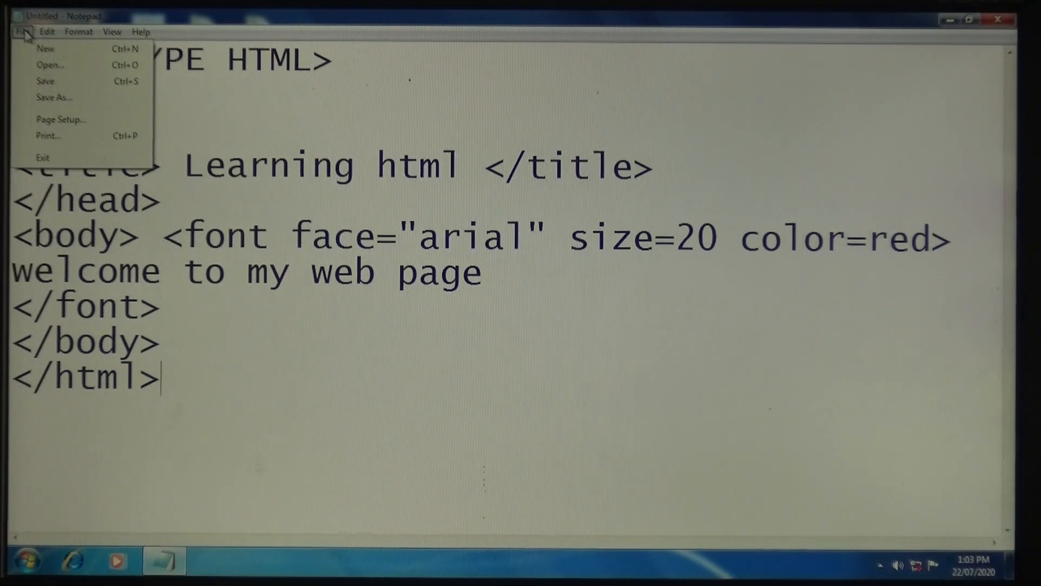
pyautogui.click(52, 98)
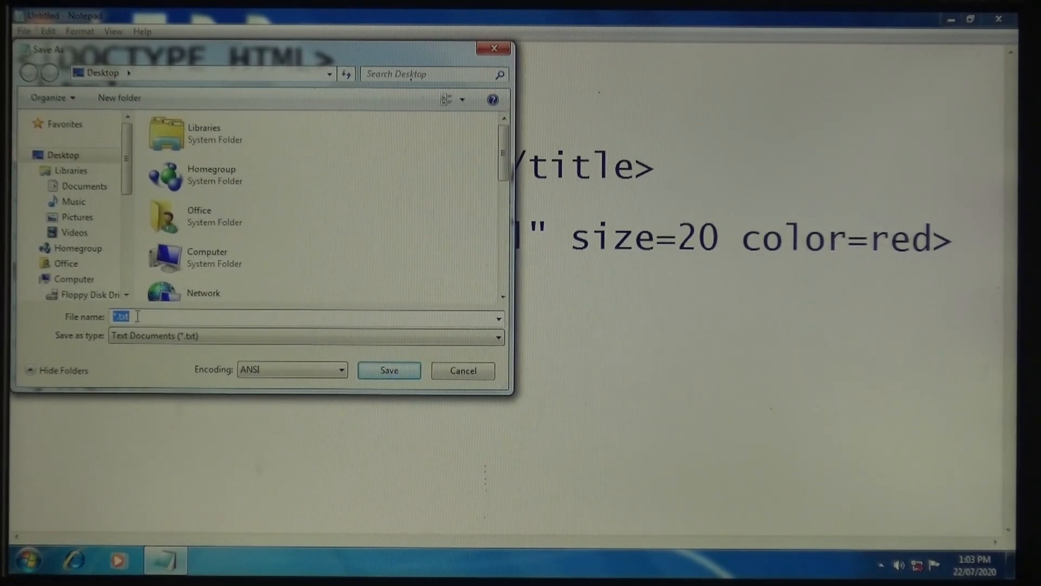
pyautogui.write('pp2')
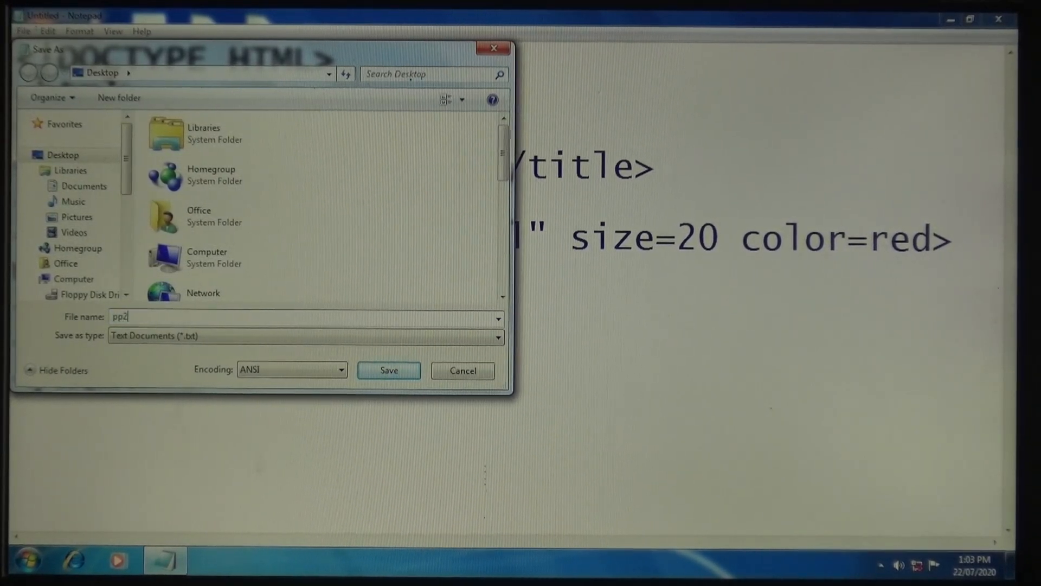
pyautogui.write('.html')
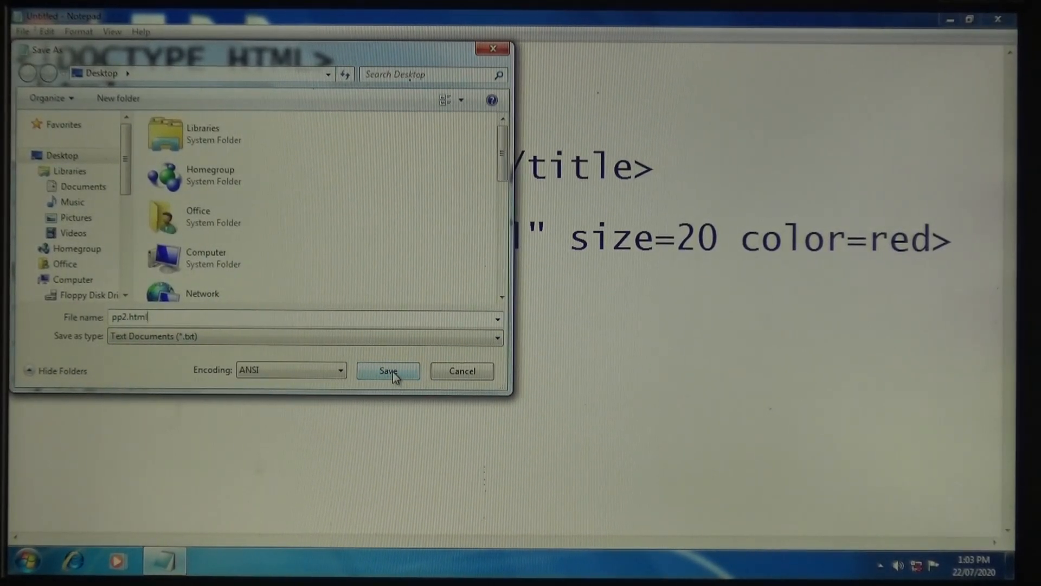
pyautogui.click(388, 371)
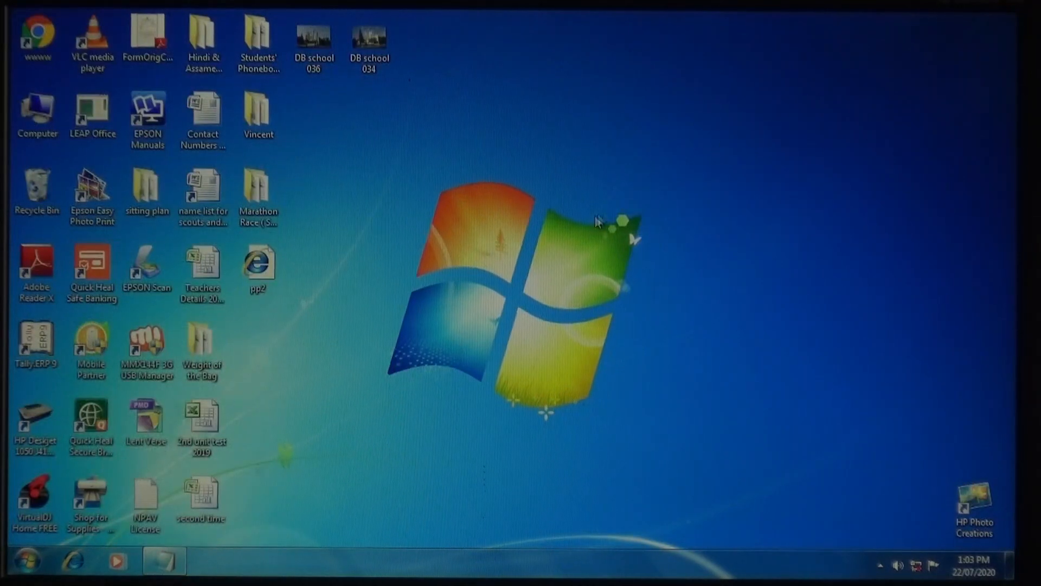
pyautogui.moveTo(322, 315)
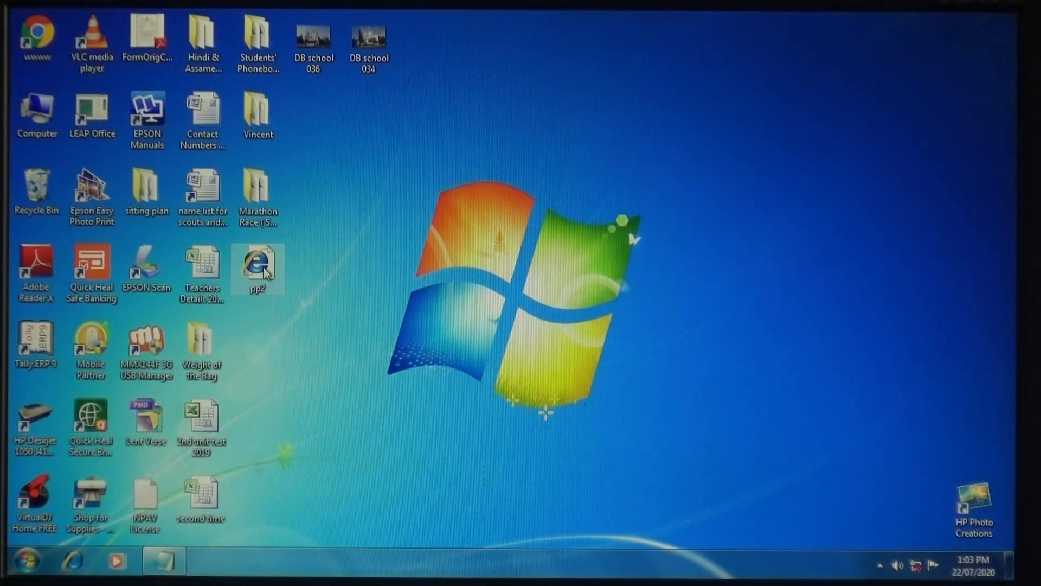
# Open the pp2 desktop icon in Internet Explorer to view the red Arial welcome text
pyautogui.doubleClick(257, 266)
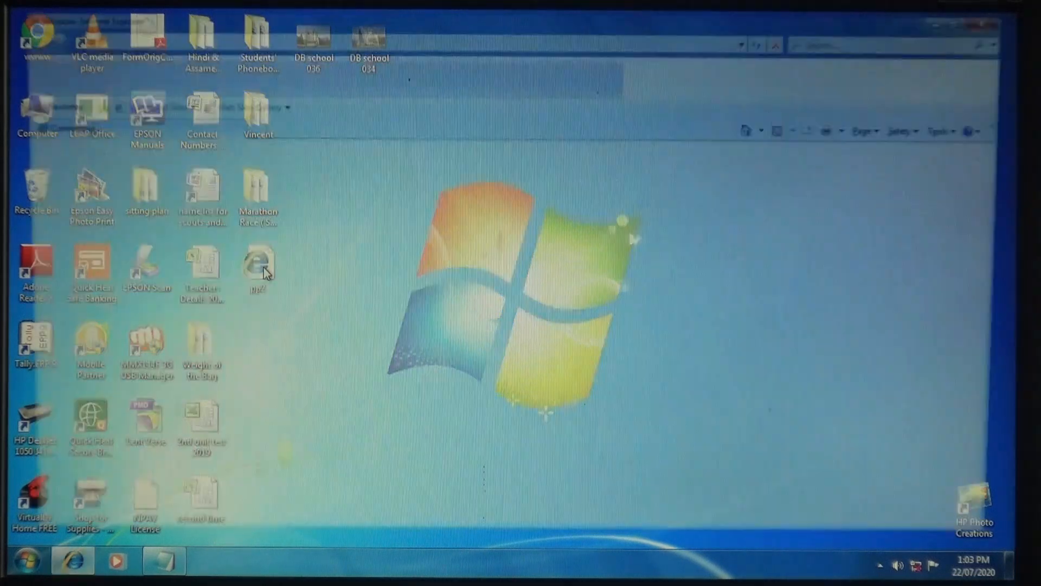
pyautogui.doubleClick(258, 259)
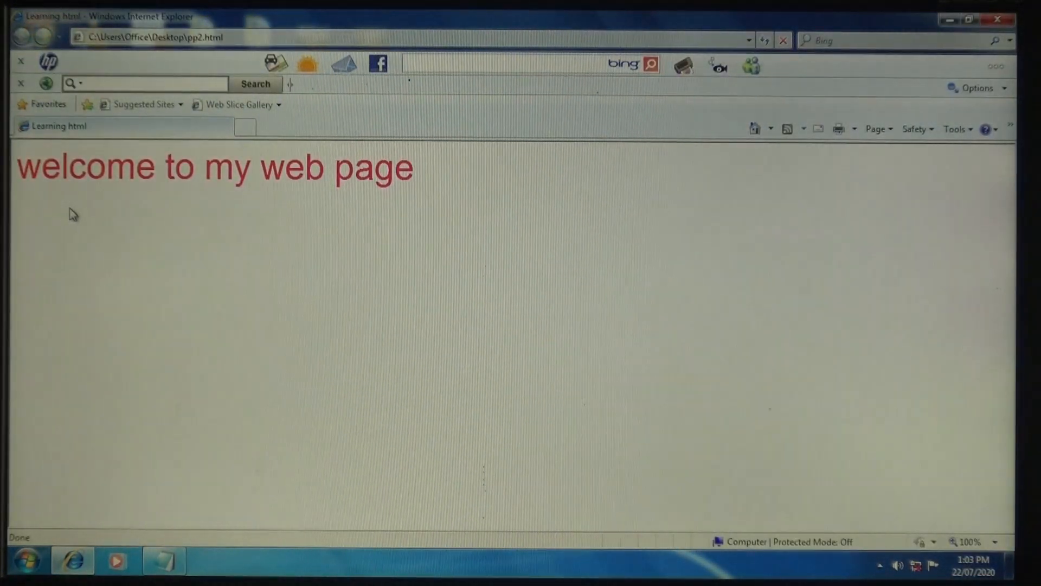